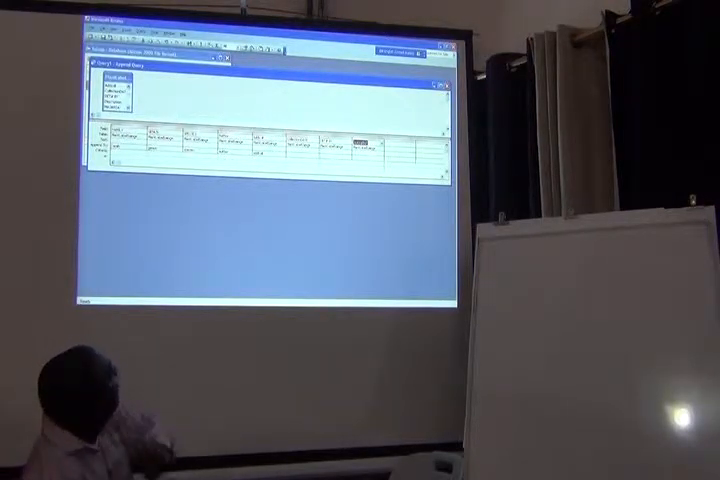
Step: Leave the append query design and switch to the plant-collection spreadsheet in Excel
{"action": "left_click", "coordinate": [370, 140]}
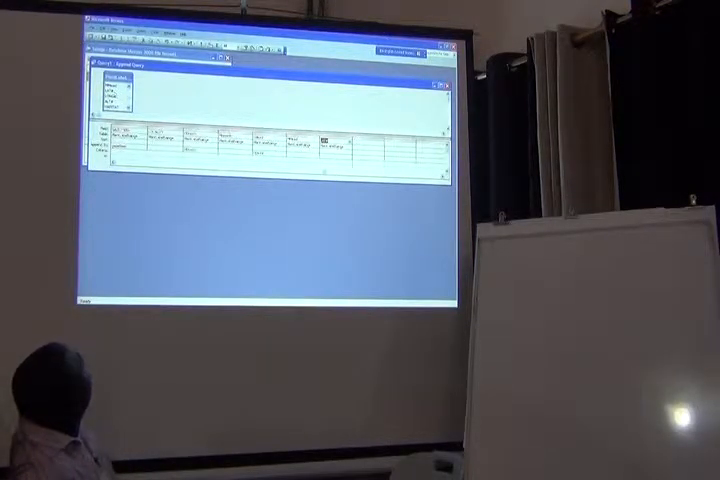
Step: Return to the plant-collection spreadsheet with its location, elevation and habitat rows
{"action": "left_click", "coordinate": [346, 150]}
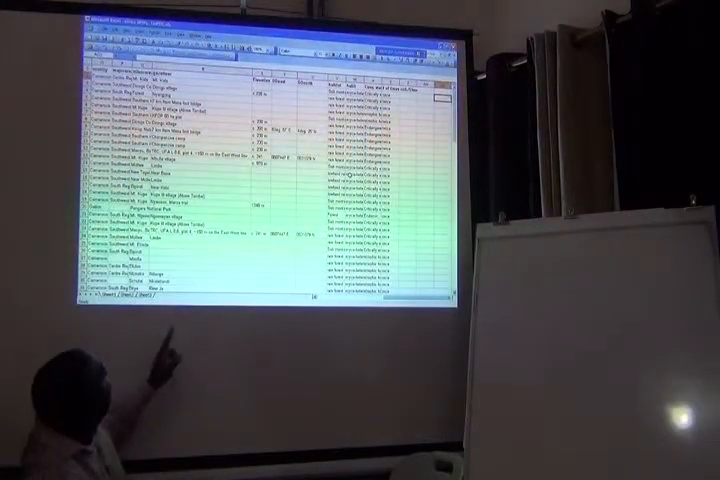
{"action": "mouse_move", "coordinate": [210, 330]}
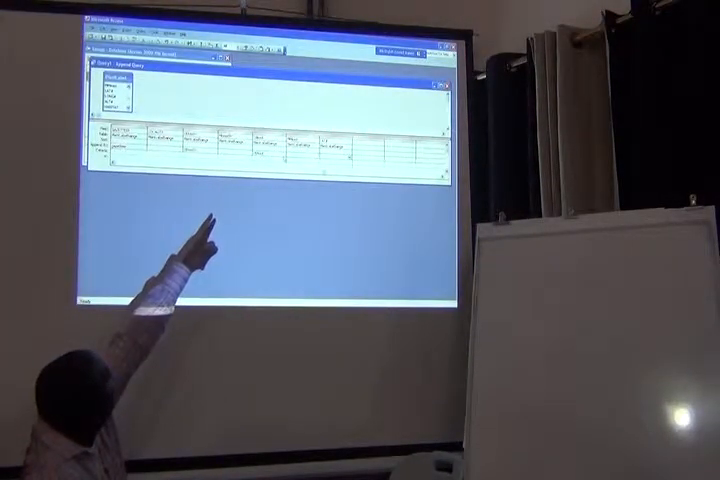
Step: Set the fourth column's source field and pick its destination table field in Append To
{"action": "left_click", "coordinate": [258, 165]}
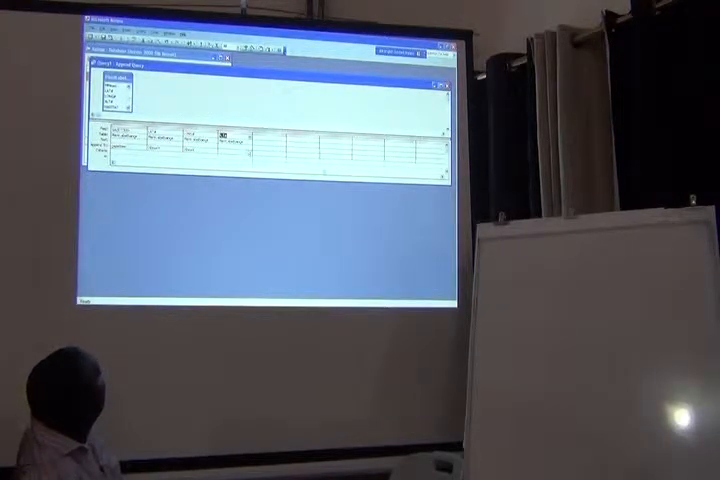
{"action": "left_click", "coordinate": [228, 136]}
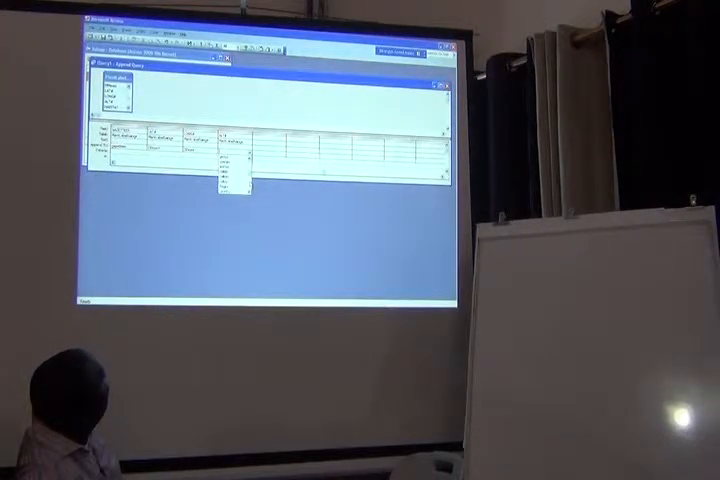